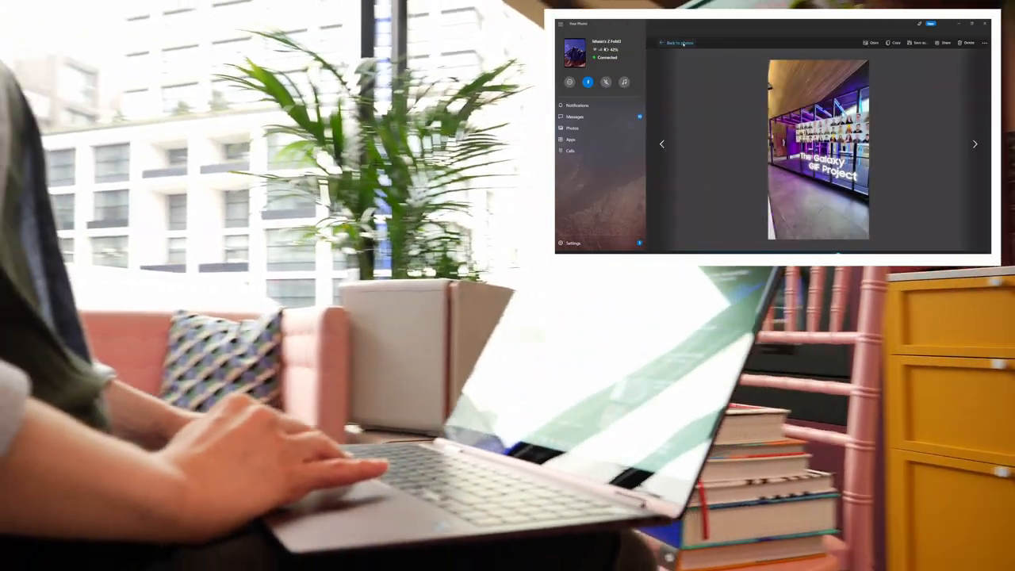
Step: Show the Calls section, which asks for permission to display recent calls
click(570, 151)
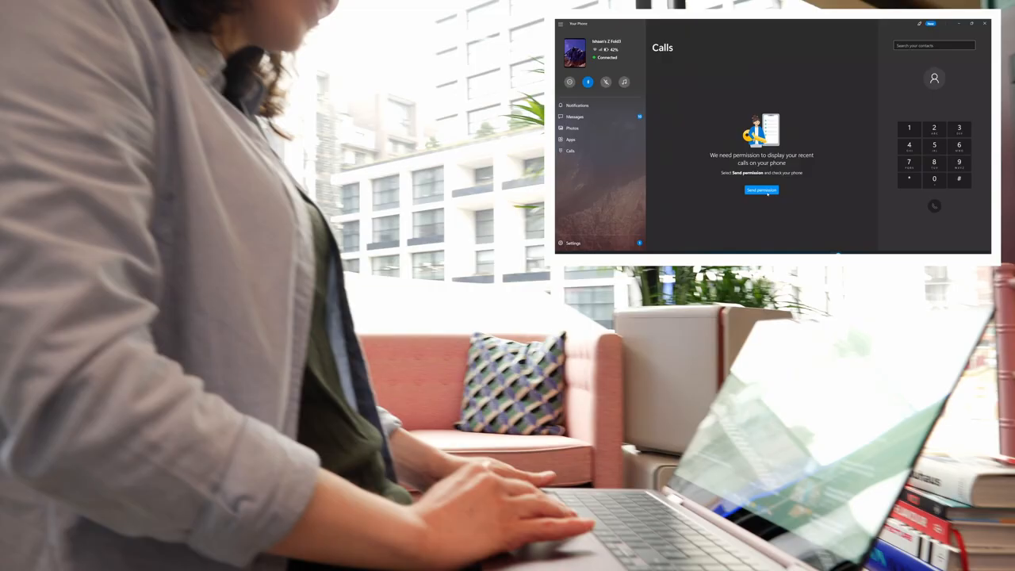